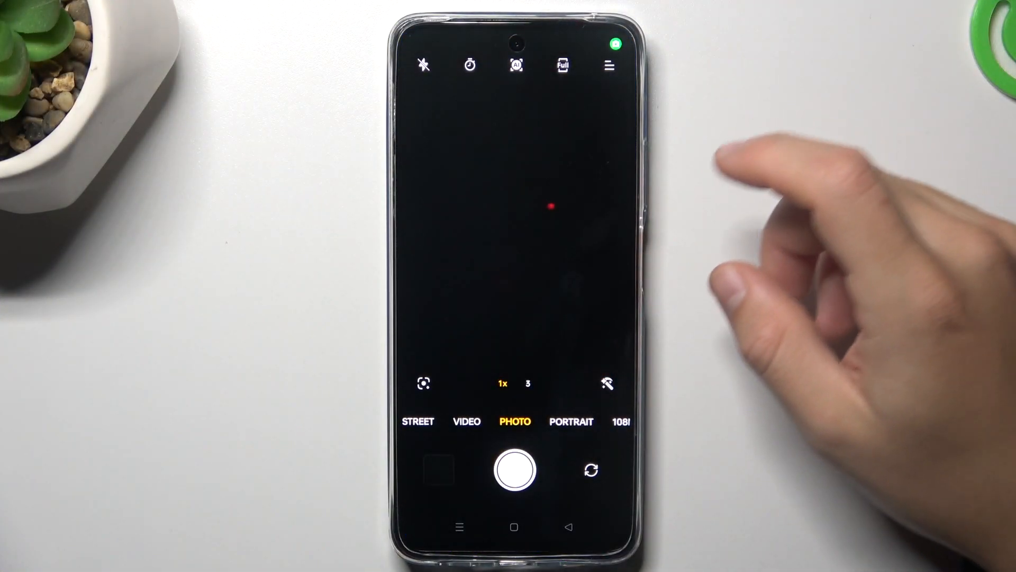
Step: Bring up the quick options panel with Auto HDR choices and the Settings entry
{"action": "left_click", "coordinate": [609, 65]}
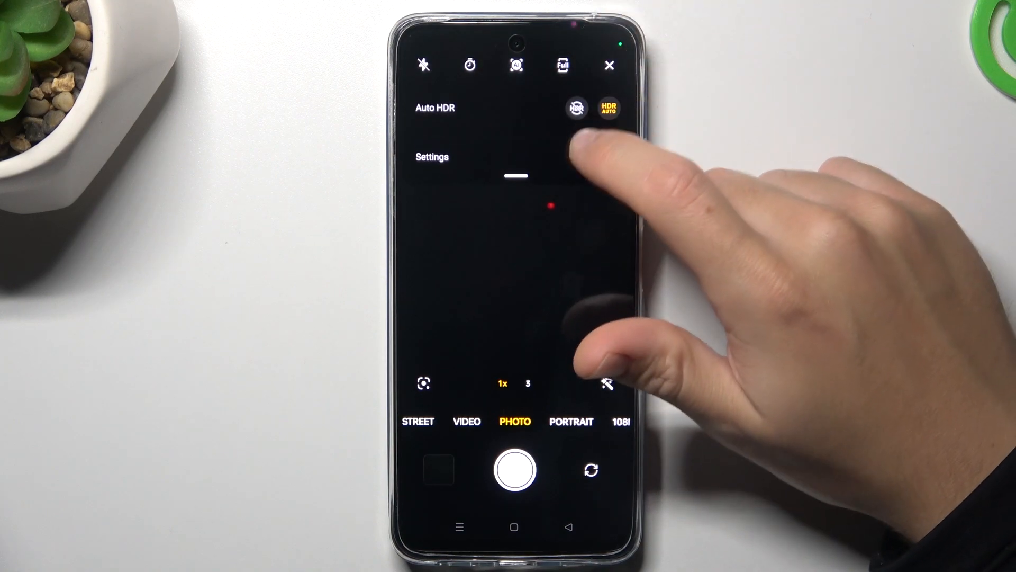
Step: Go into camera Settings and scroll through the General, Photo, Video and handy features options
{"action": "left_click", "coordinate": [432, 156]}
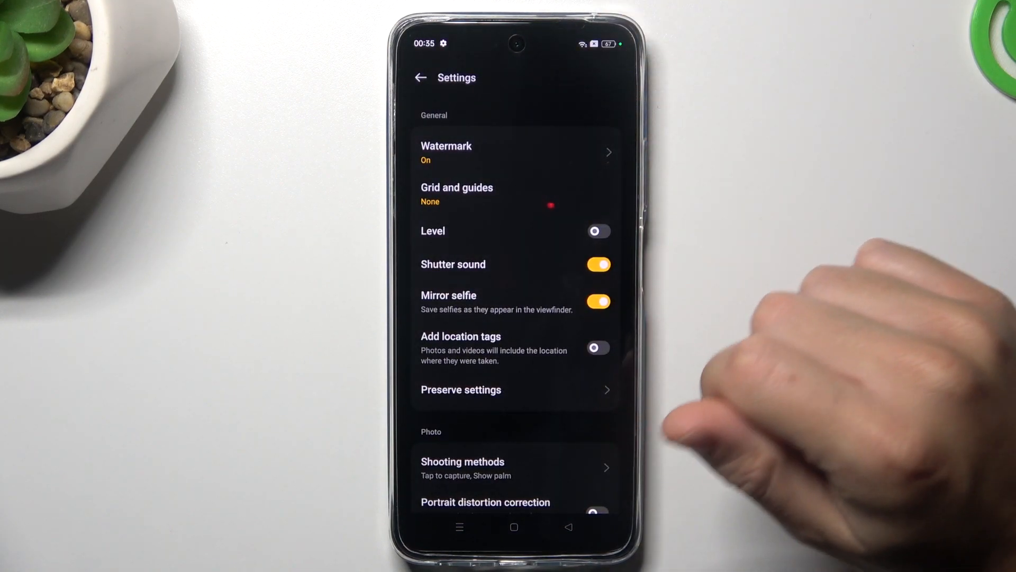
{"action": "scroll", "scroll_direction": "down", "scroll_amount": 3}
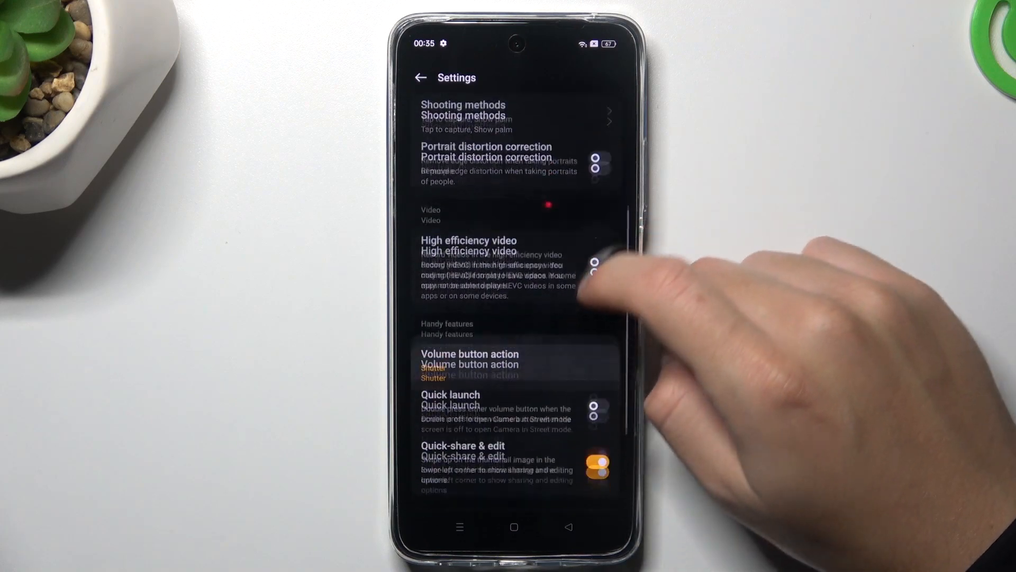
{"action": "scroll", "scroll_direction": "down", "scroll_amount": 3}
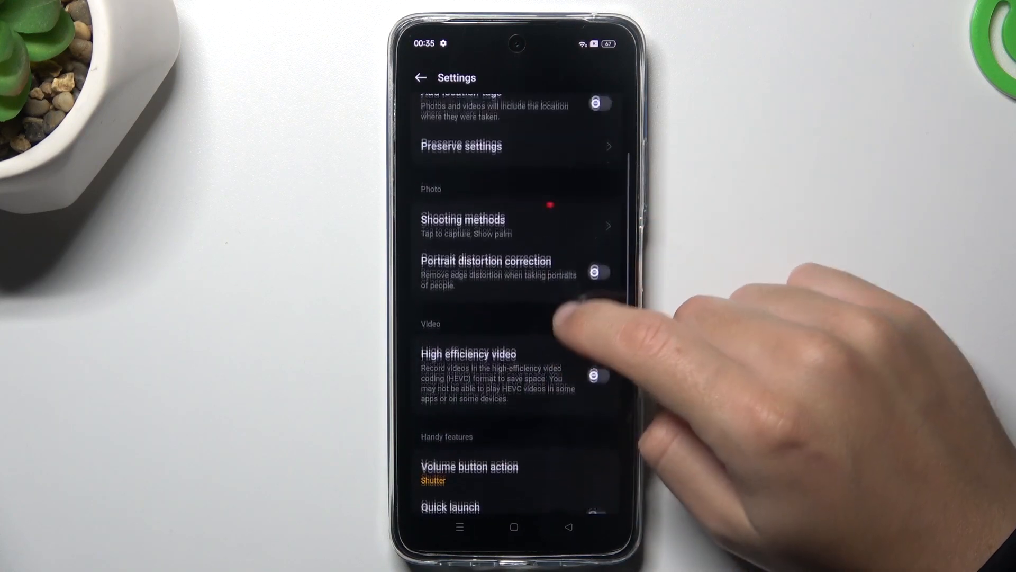
{"action": "scroll", "scroll_direction": "down", "scroll_amount": 3}
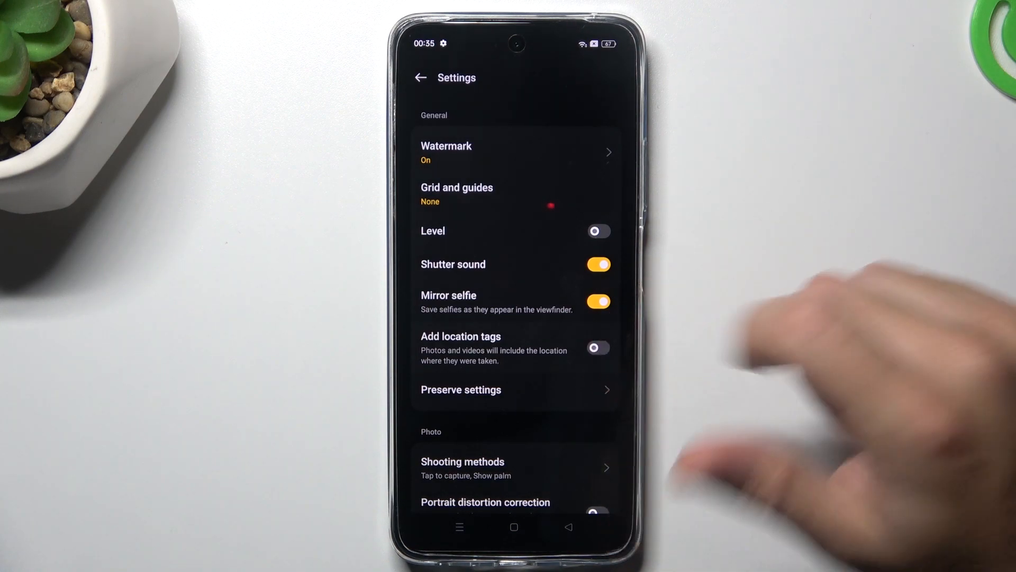
Step: Enable 'Add location tags', granting location access 'While using the app'
{"action": "left_click", "coordinate": [597, 347]}
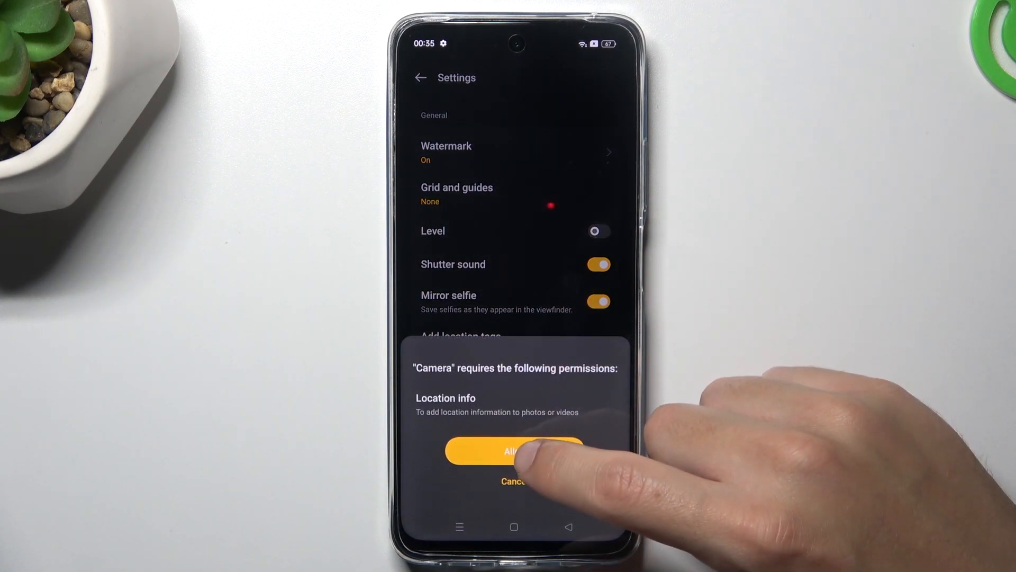
{"action": "left_click", "coordinate": [514, 451]}
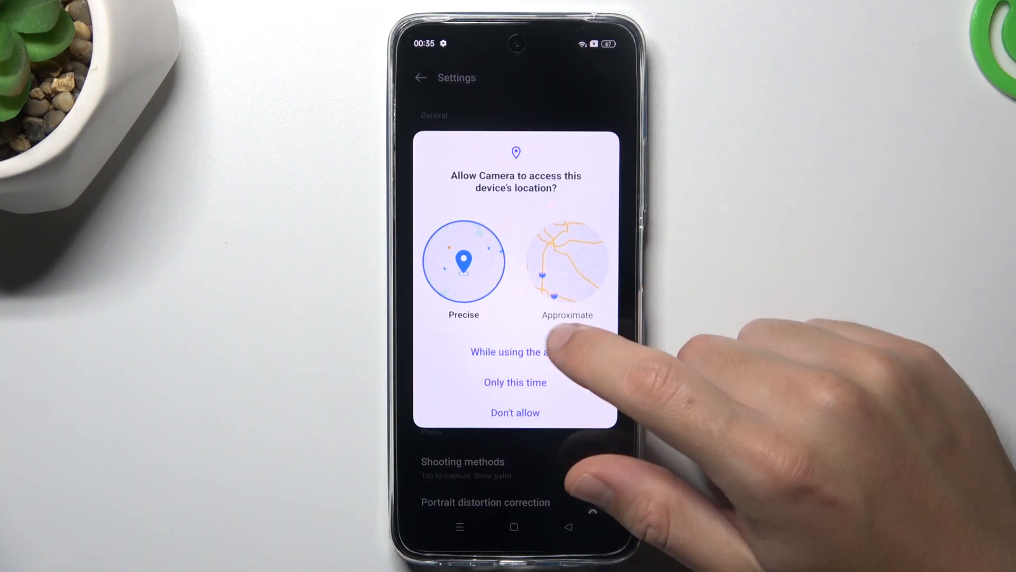
{"action": "left_click", "coordinate": [515, 352]}
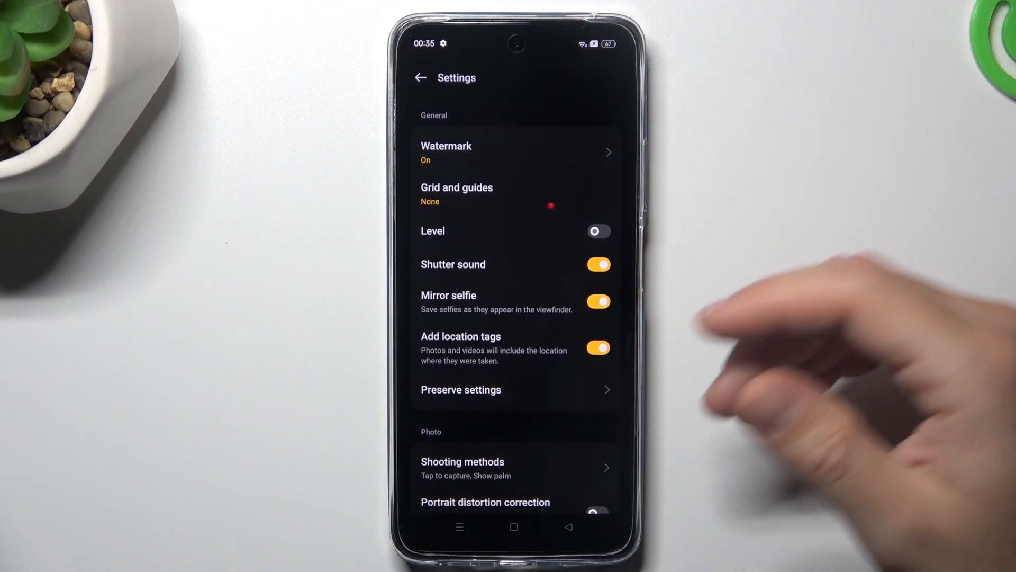
Step: Disable 'Add location tags' again and return to the photo viewfinder
{"action": "left_click", "coordinate": [597, 347]}
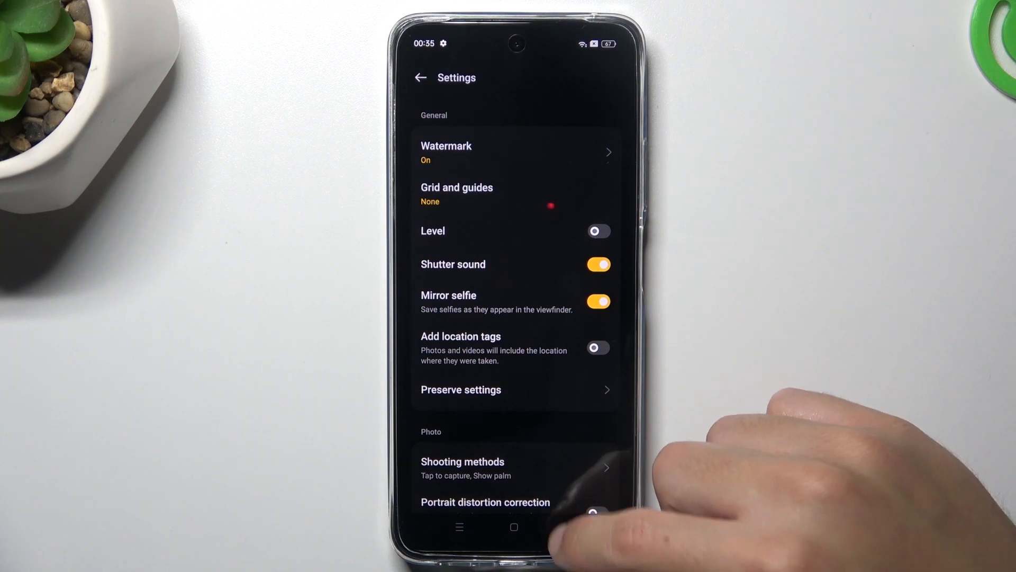
{"action": "left_click", "coordinate": [421, 78]}
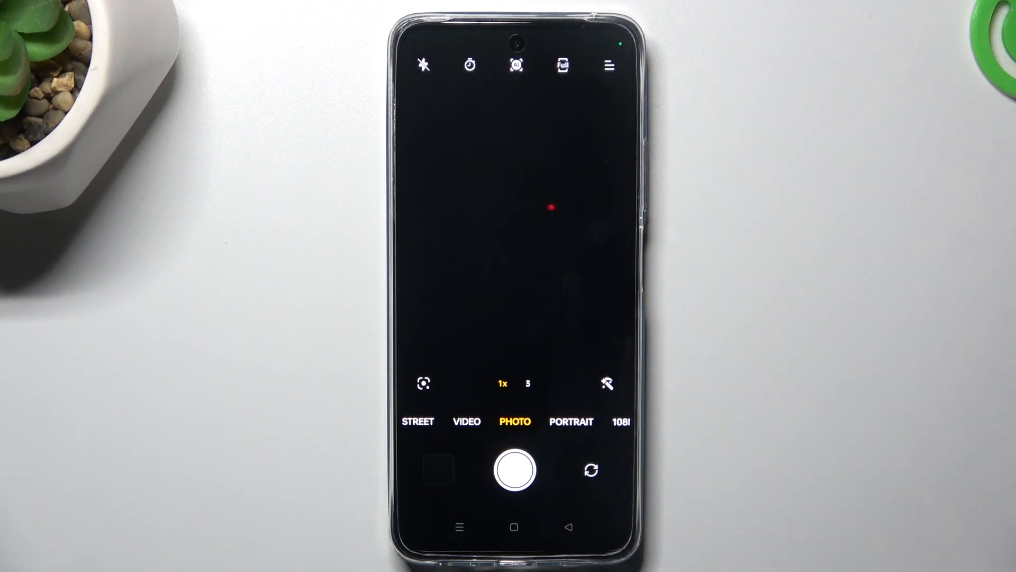